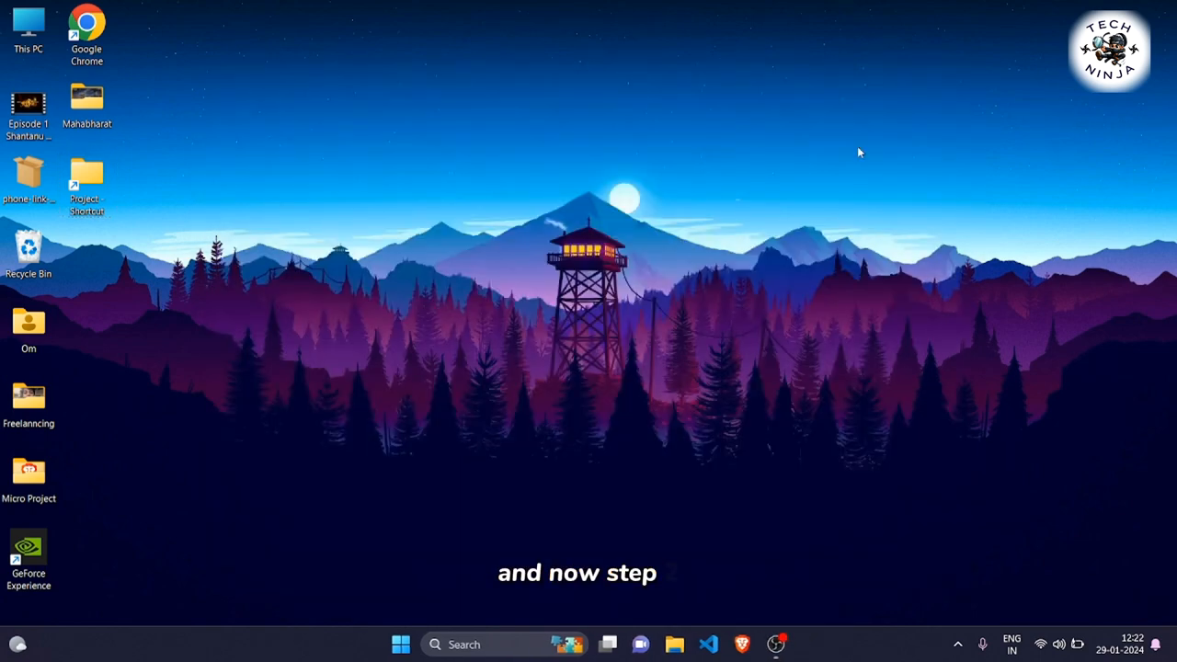
# Step: Launch CapCut and create a new empty project named 0129 (2)
pyautogui.click(793, 644)
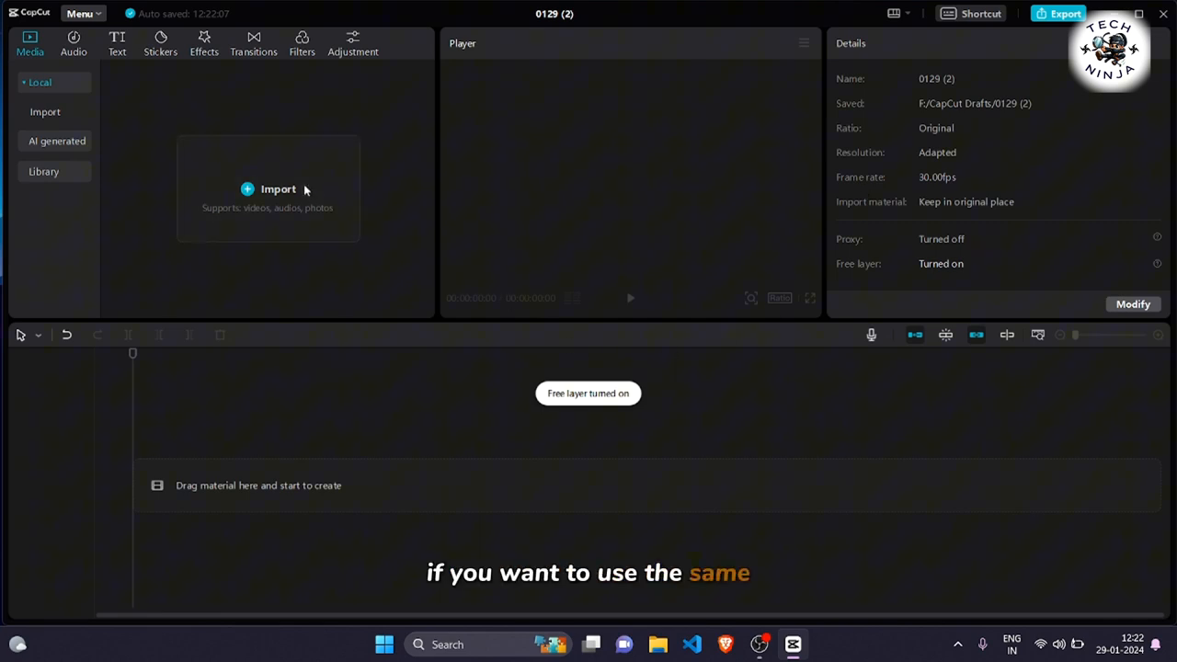
# Step: Import Explosion Green Screen and Static House 1080p and place the house clip on the timeline
pyautogui.click(278, 188)
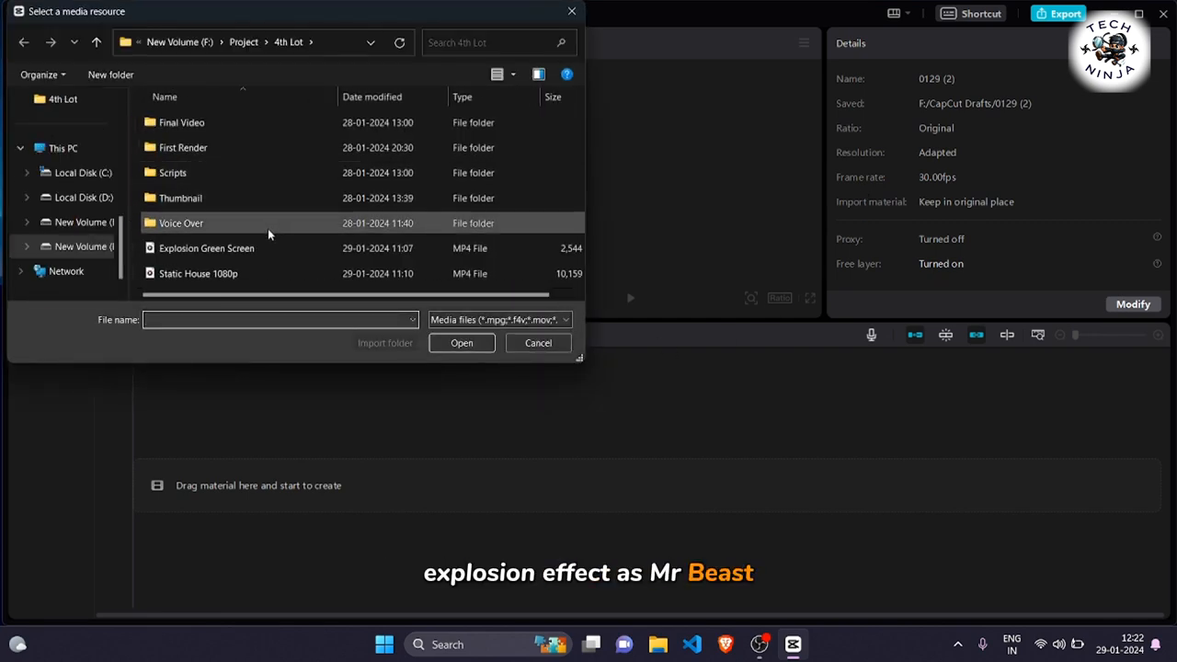
pyautogui.click(198, 273)
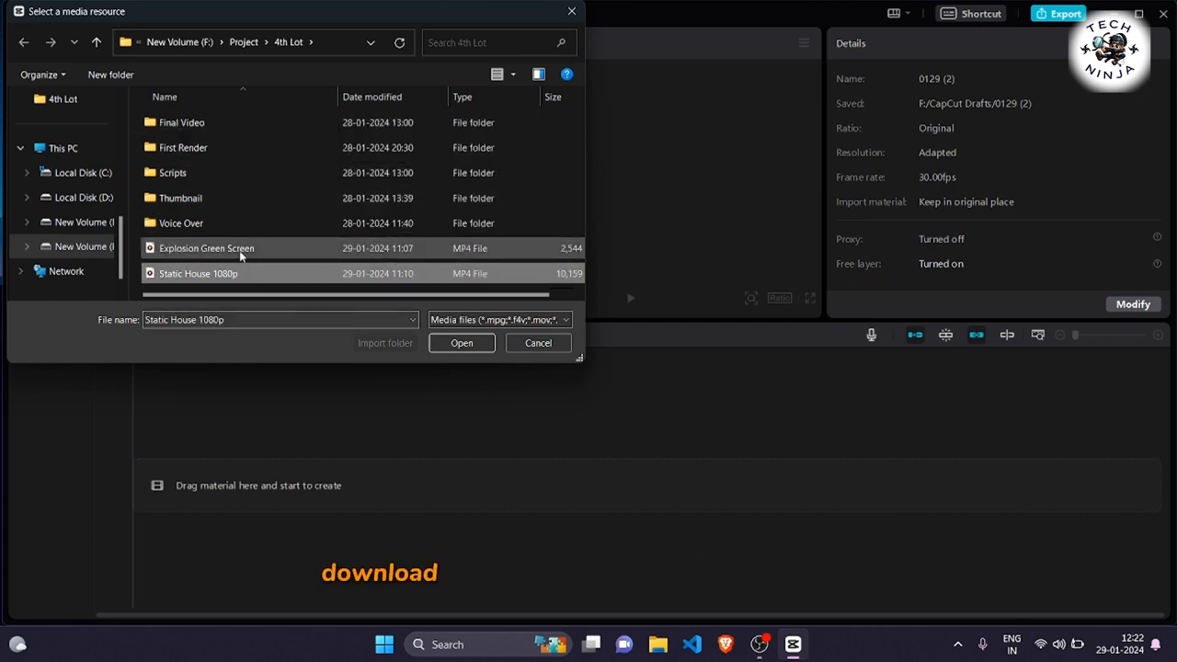
pyautogui.click(462, 342)
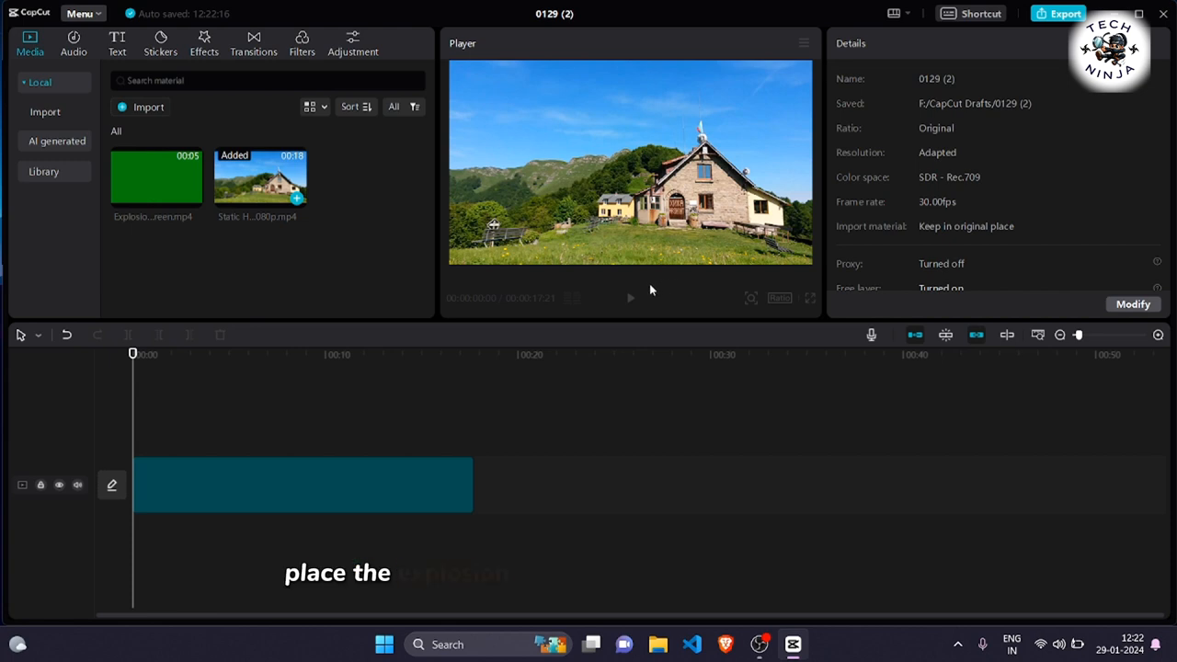
# Step: Drop the Explosion Green Screen clip onto a track above the house clip at the start
pyautogui.click(303, 486)
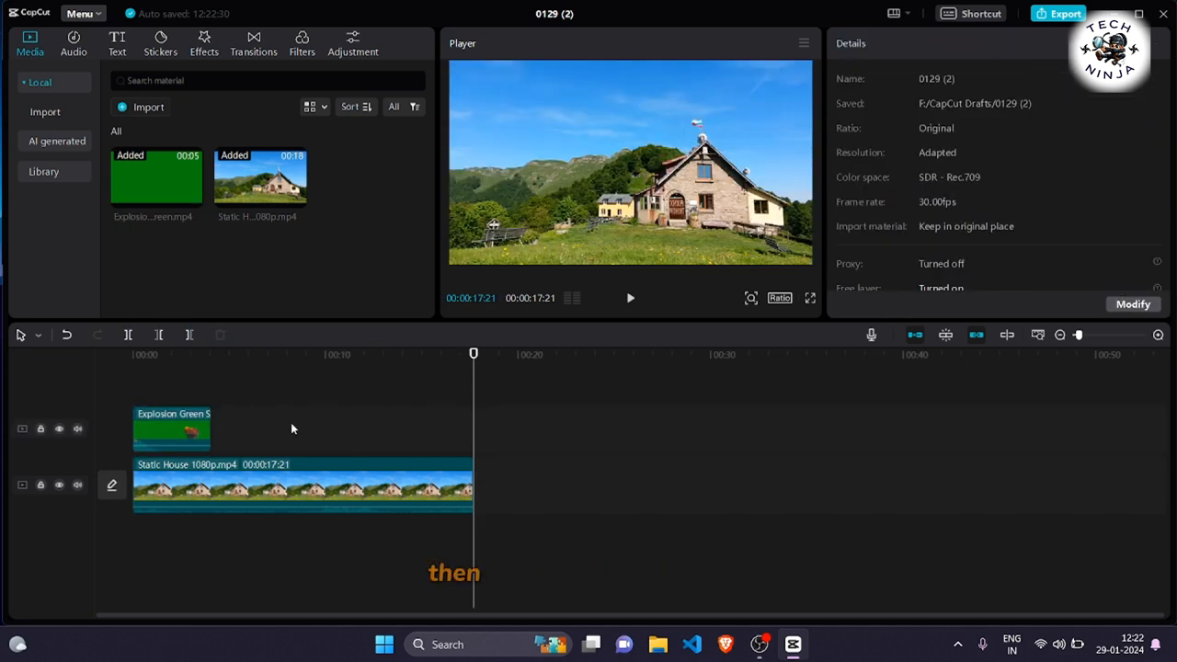
# Step: Select the explosion clip, show Cutout options, and paste a house copy on a third track
pyautogui.click(171, 428)
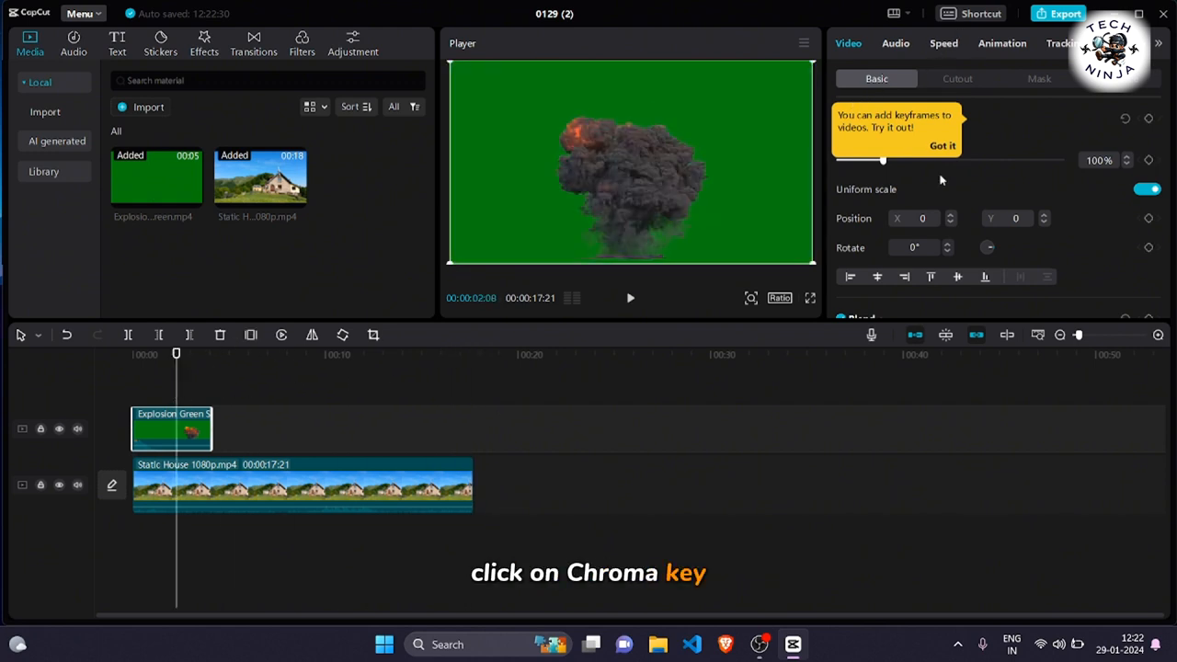
pyautogui.click(956, 77)
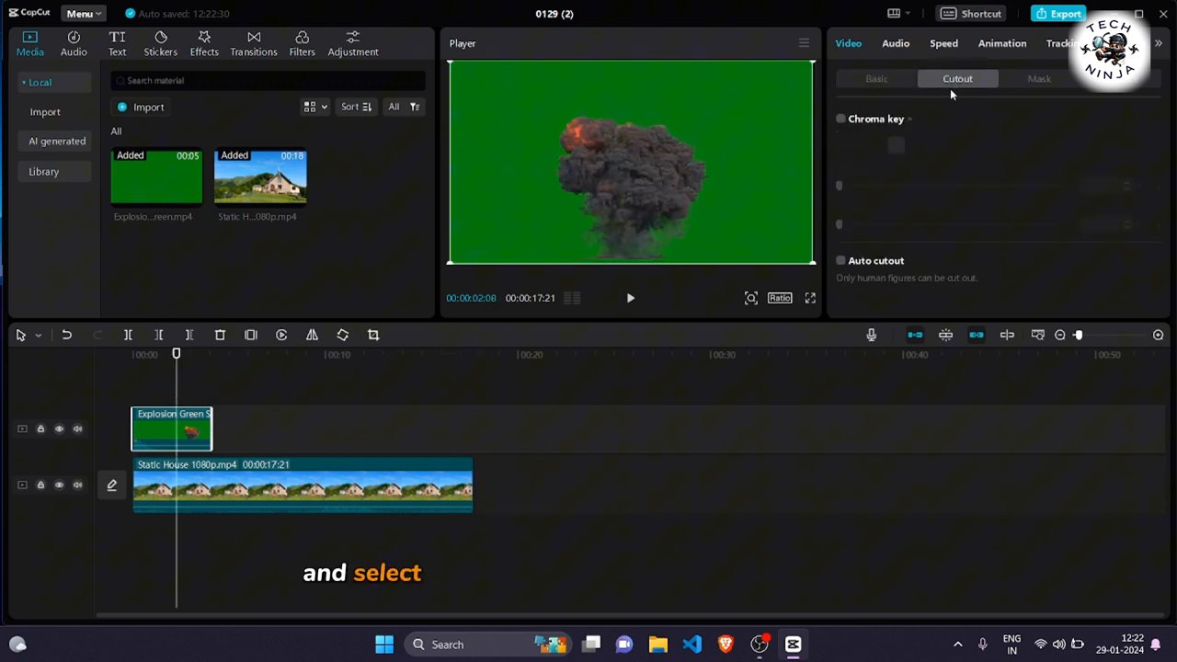
pyautogui.click(838, 118)
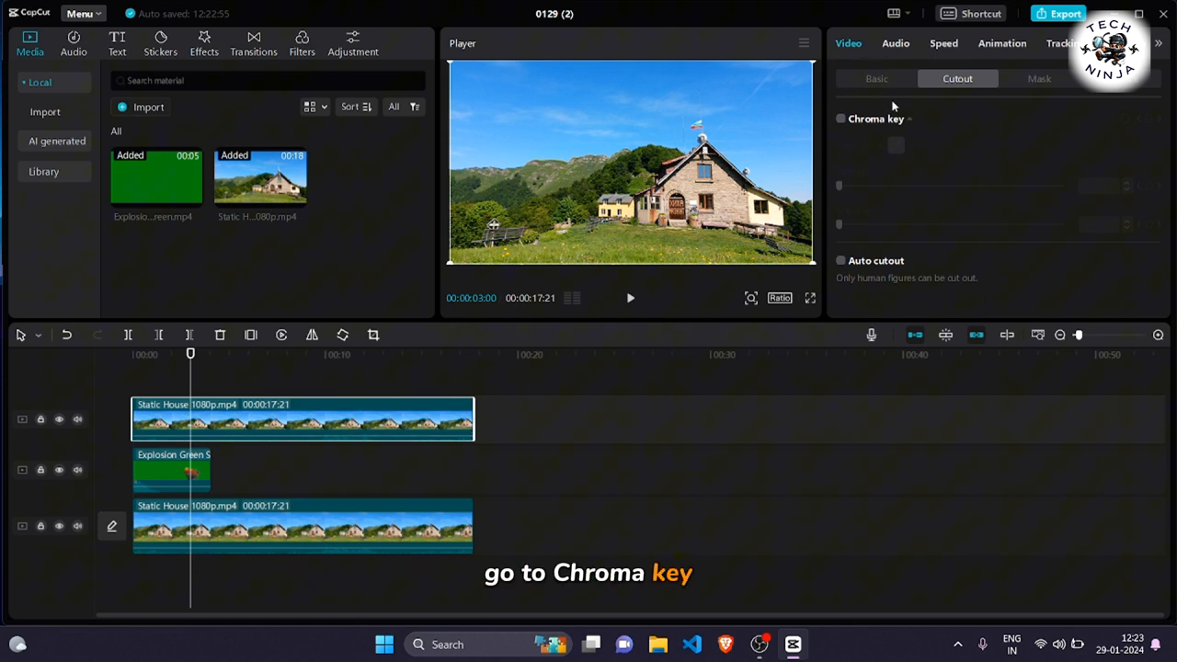
# Step: Enable Chroma key on the top house clip and raise its Strength
pyautogui.click(838, 118)
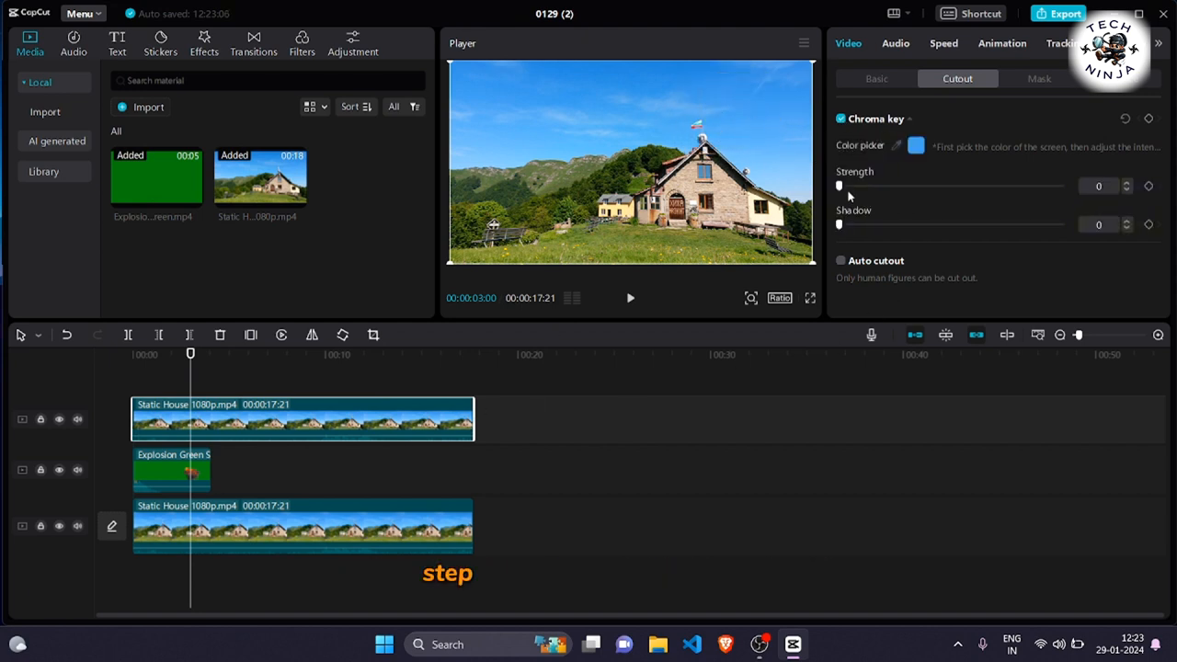
pyautogui.moveTo(839, 186); pyautogui.dragTo(848, 185)
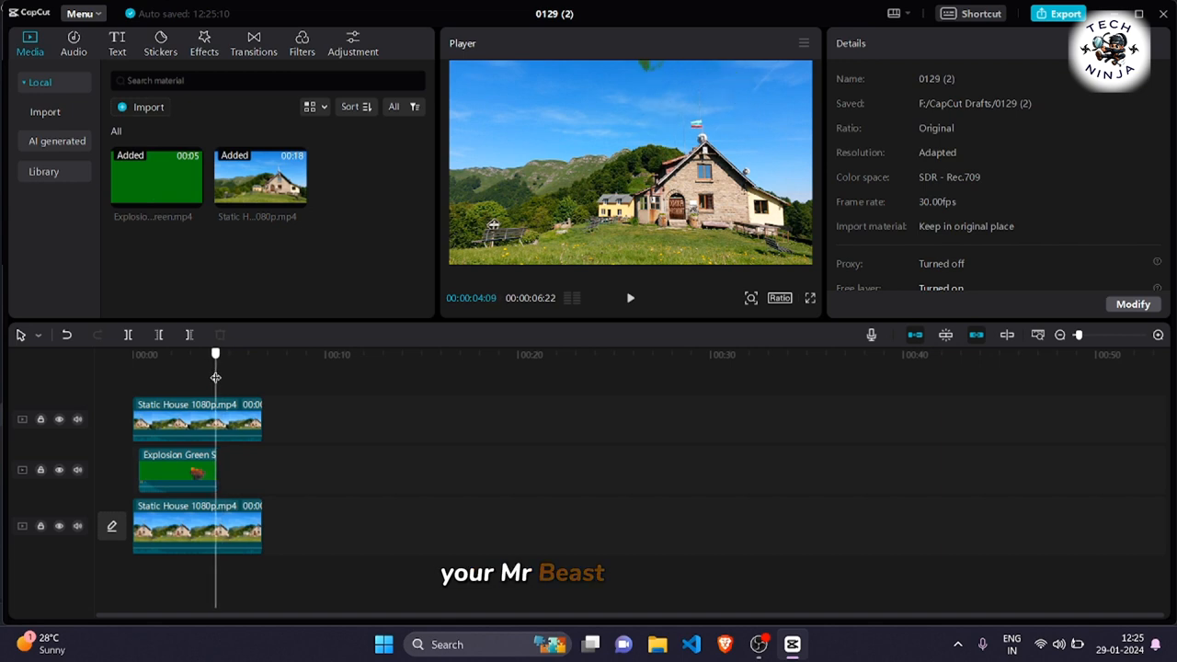
pyautogui.click(197, 420)
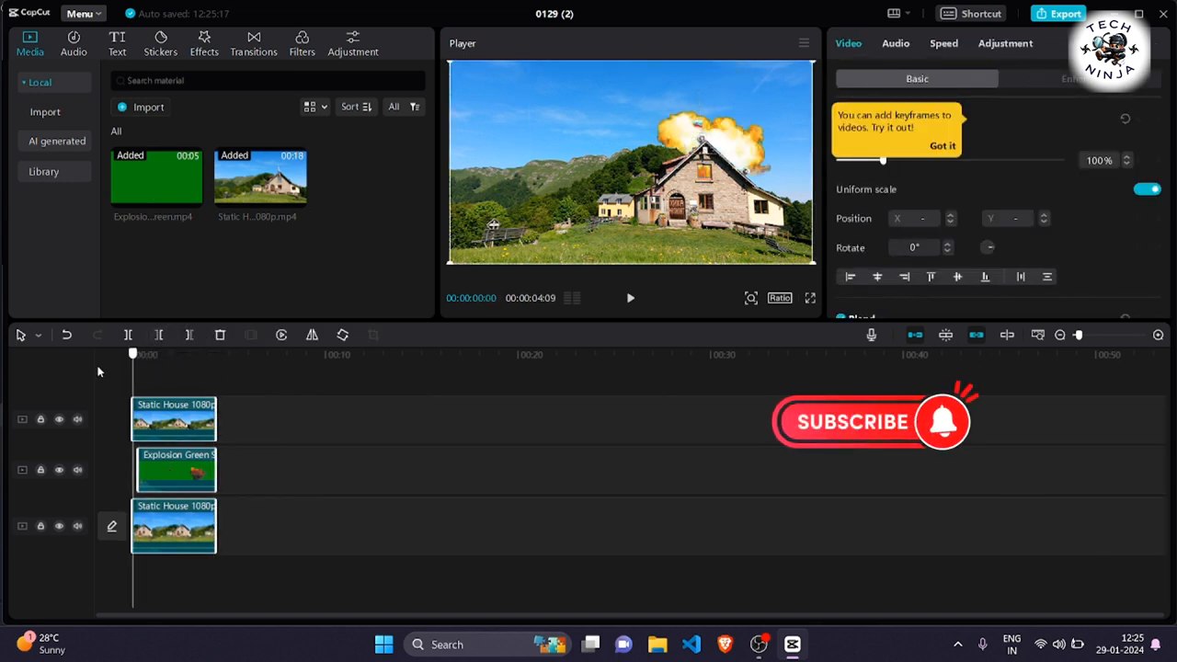
pyautogui.click(629, 298)
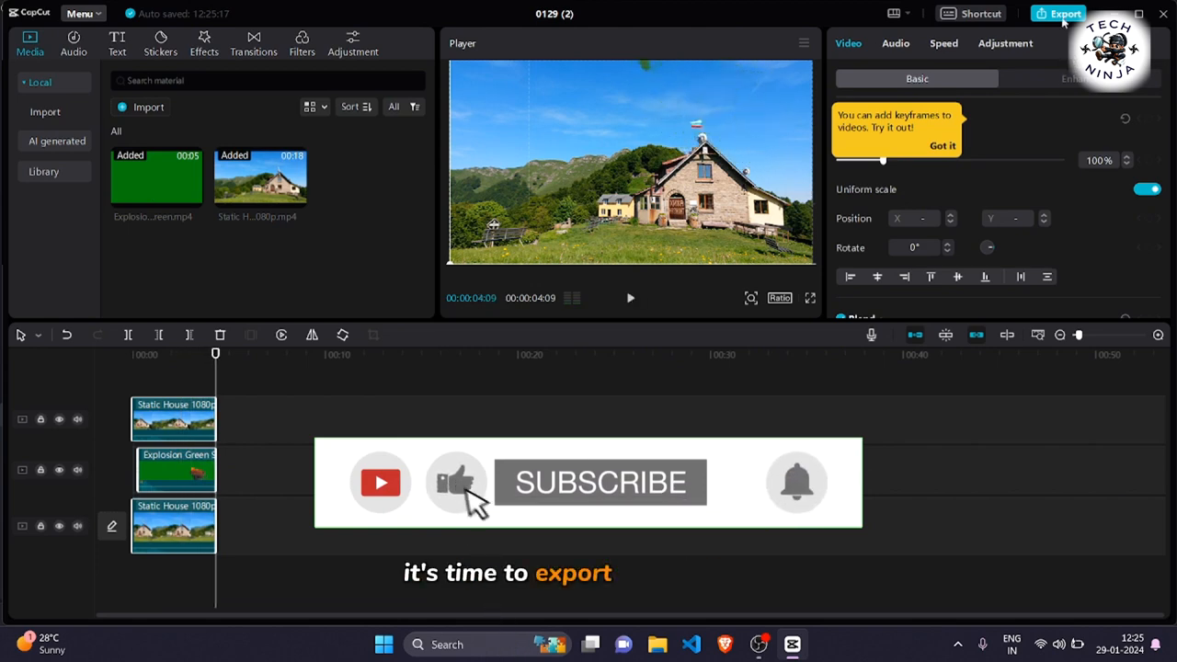
# Step: Export the composite as 2K H.264 MP4 and close the share panel
pyautogui.click(1060, 13)
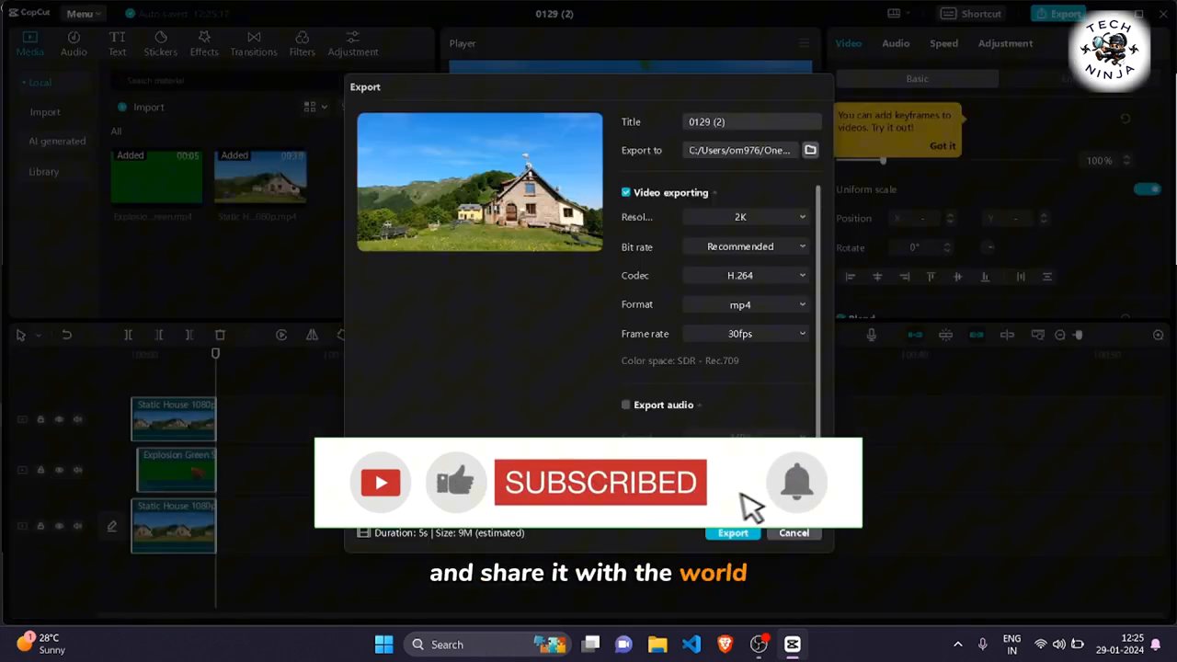
pyautogui.click(732, 533)
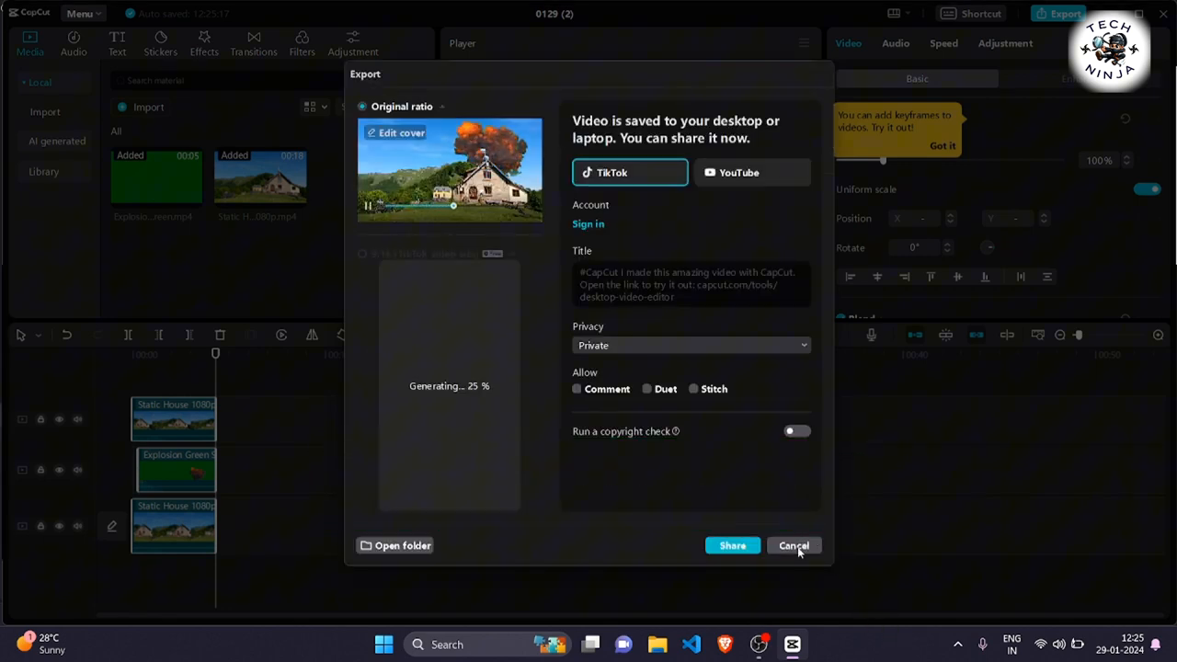
pyautogui.click(793, 544)
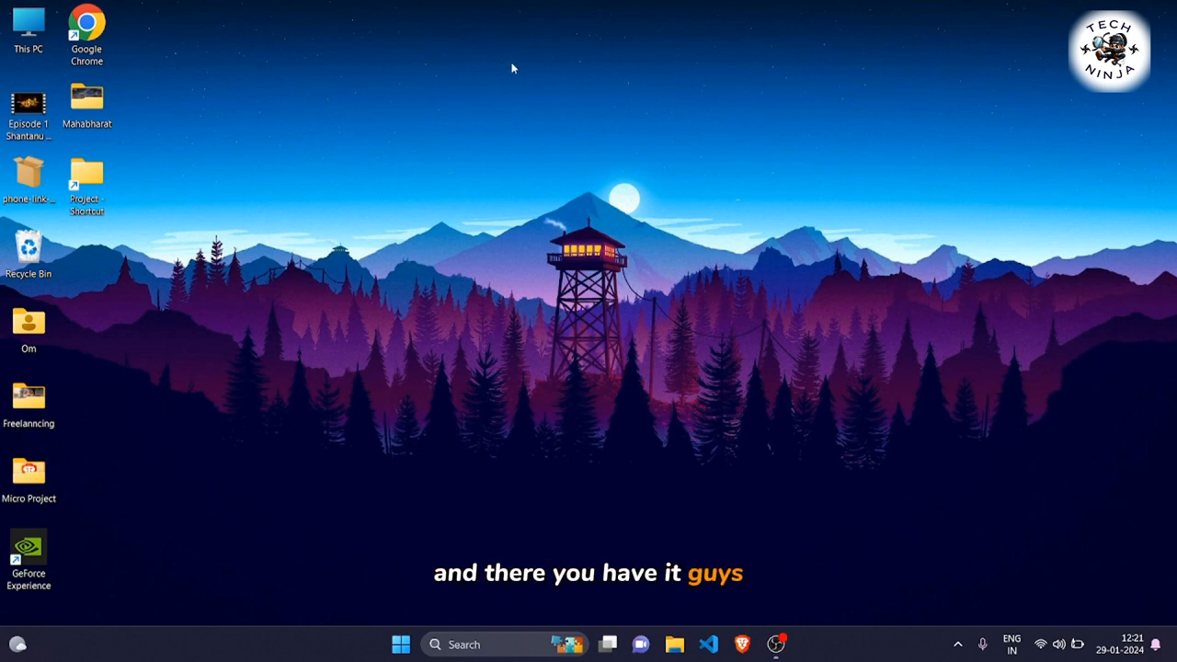
pyautogui.moveTo(541, 422)
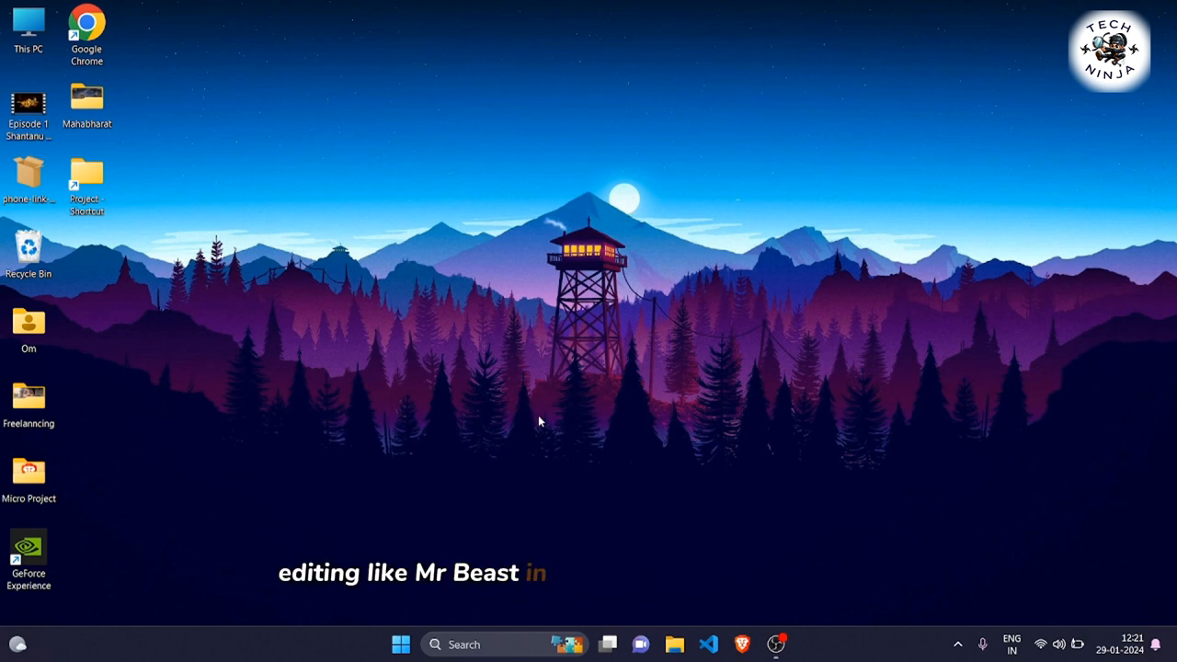
pyautogui.moveTo(703, 221)
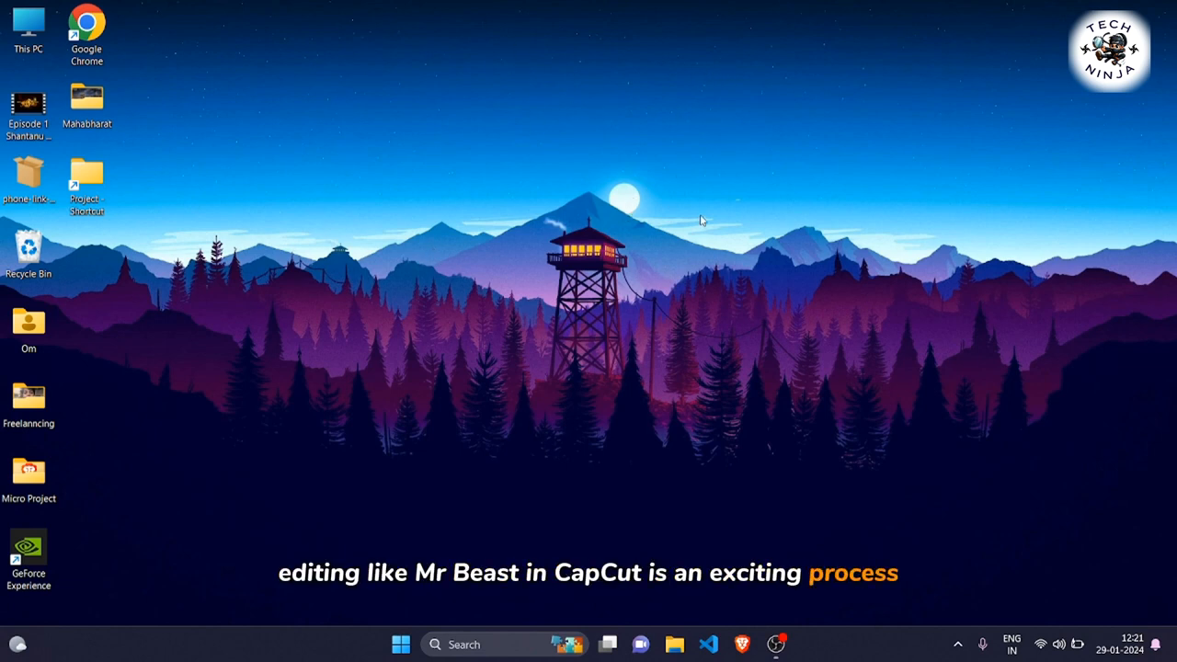